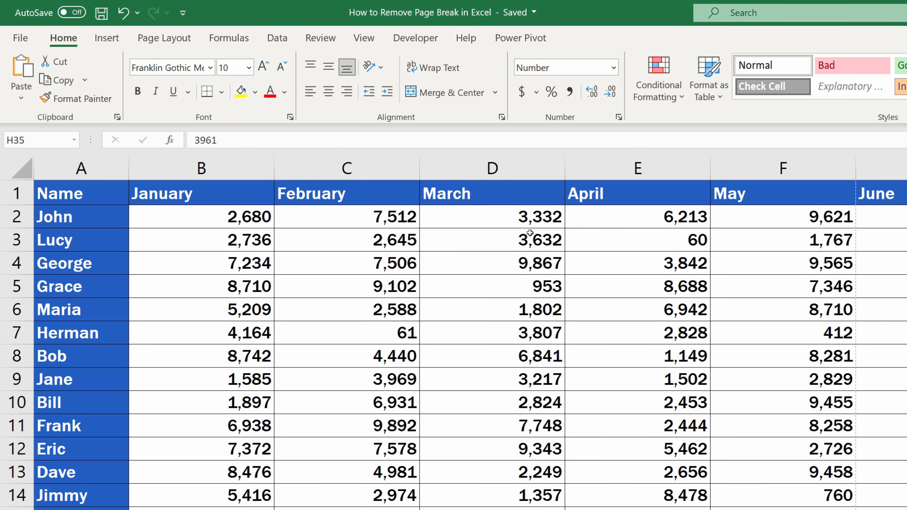
Switch the monthly sales sheet to Page Break Preview from the View ribbon.
left_click(363, 38)
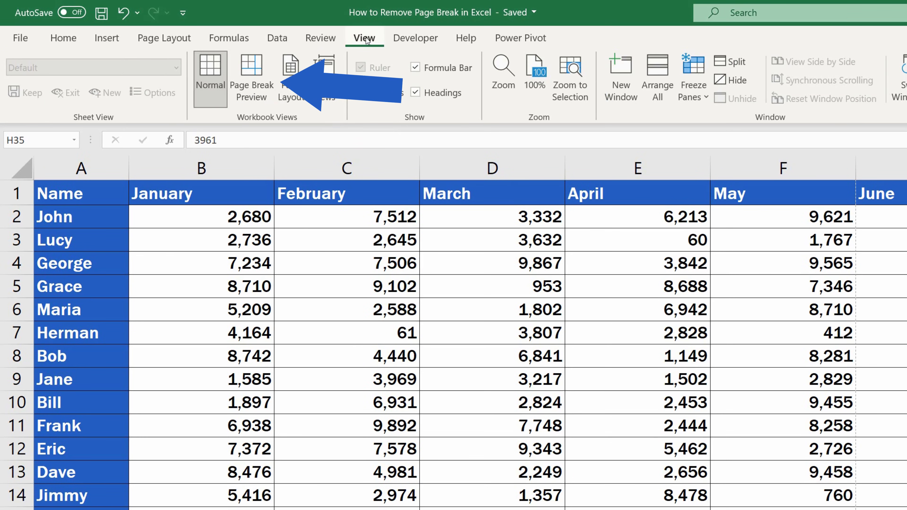
left_click(250, 78)
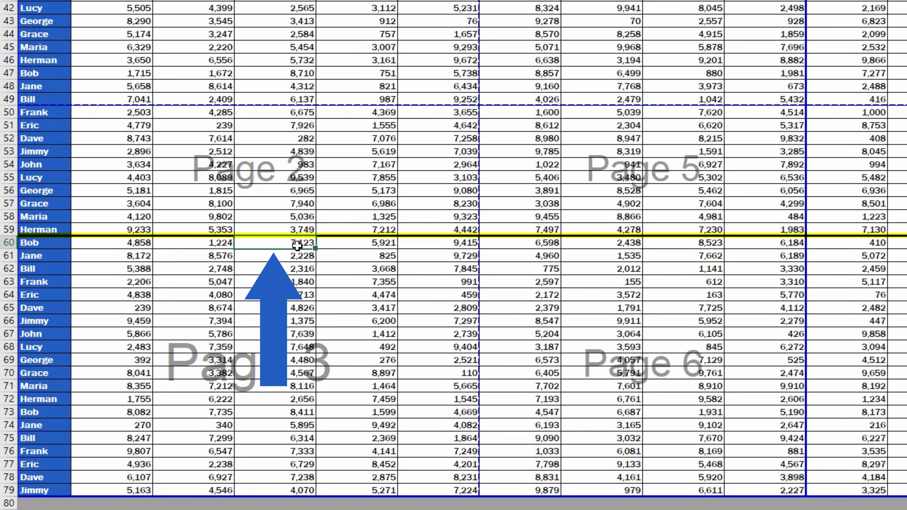
Select cell D60 under the row-60 break and bring up the Page Layout setup options.
left_click(262, 60)
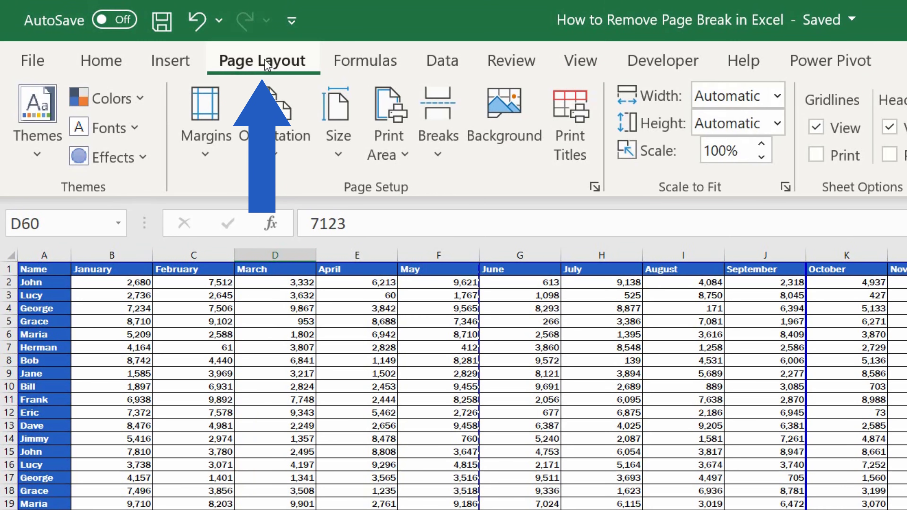
left_click(437, 122)
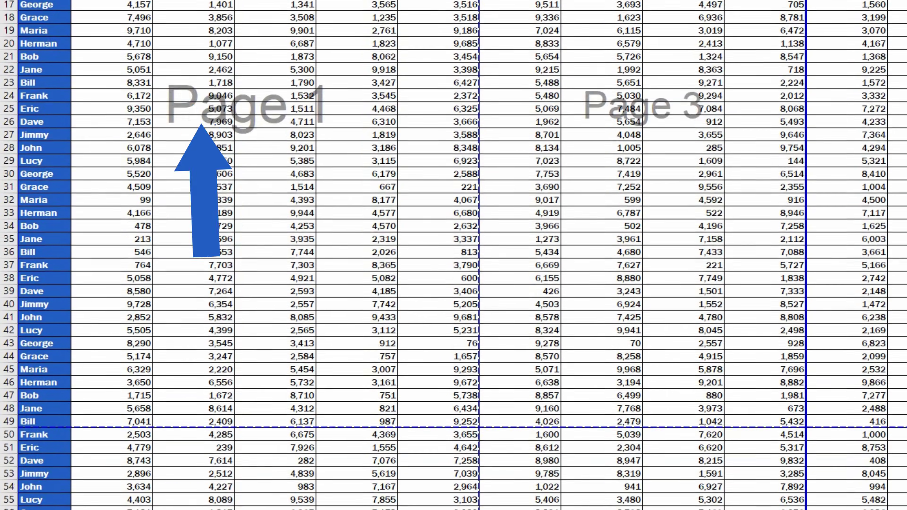
scroll("down", 3)
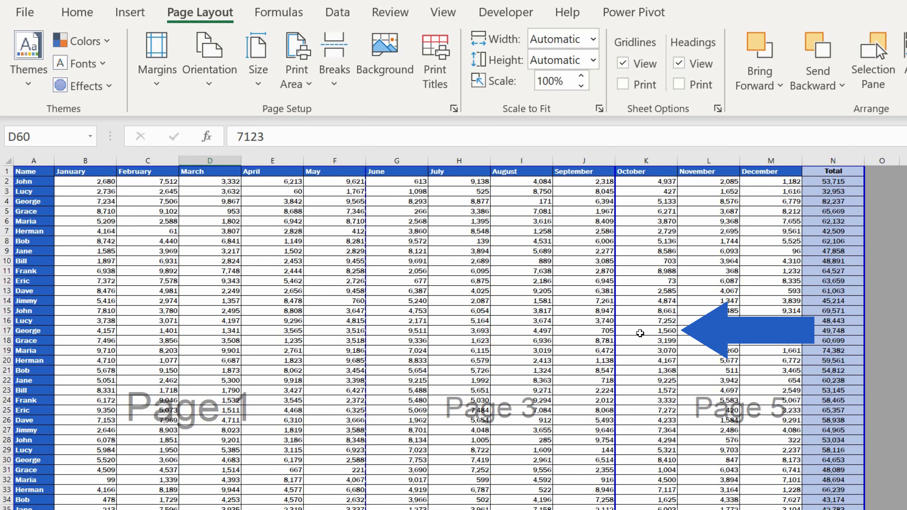
Remove the vertical page break beside column K via Breaks with cell K17 selected.
left_click(641, 333)
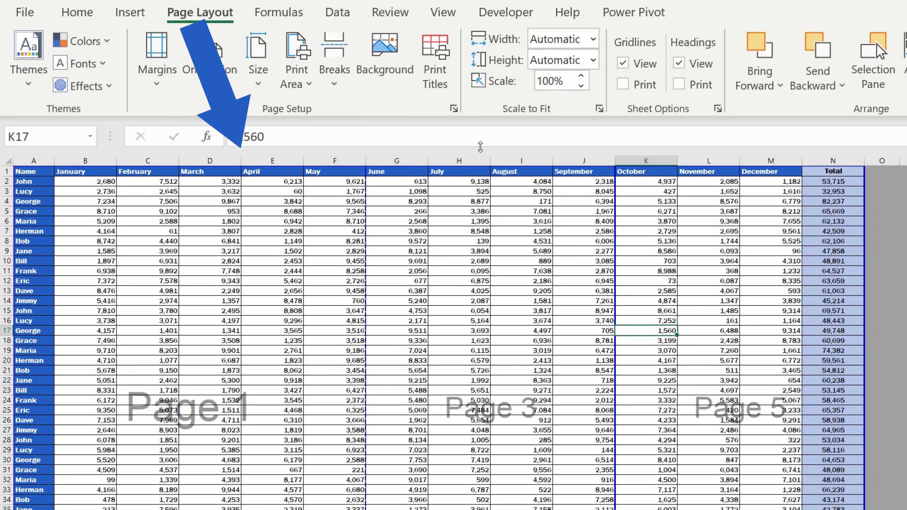
left_click(334, 58)
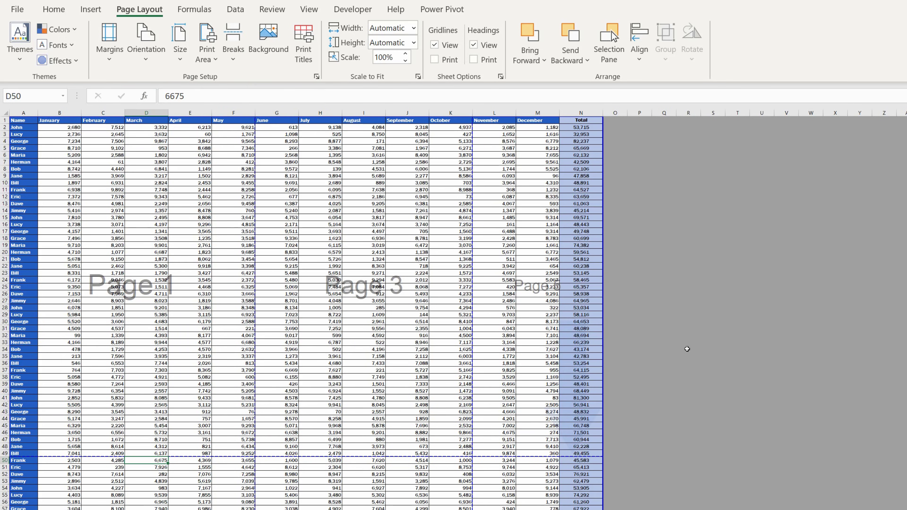
Drag the dashed automatic break at row 49 up to below row 38.
scroll("down", 3)
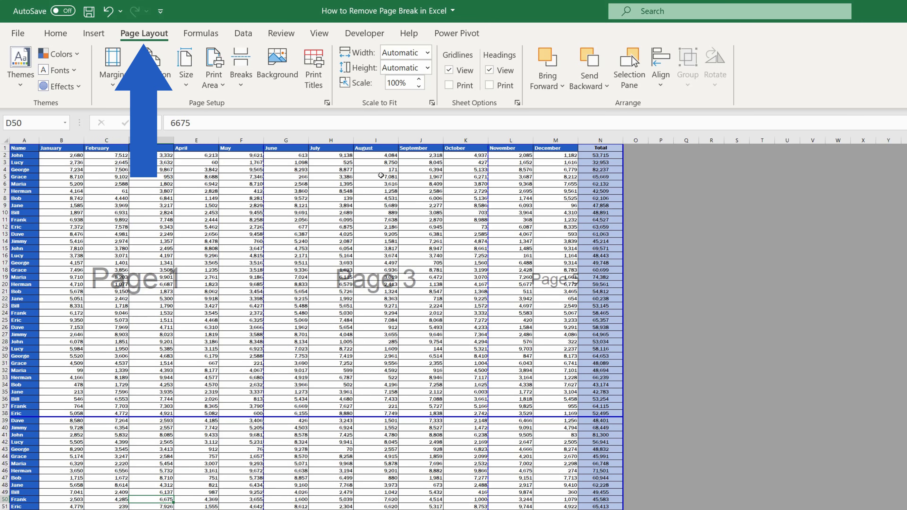
Reset all page breaks so only automatic divisions remain.
left_click(241, 65)
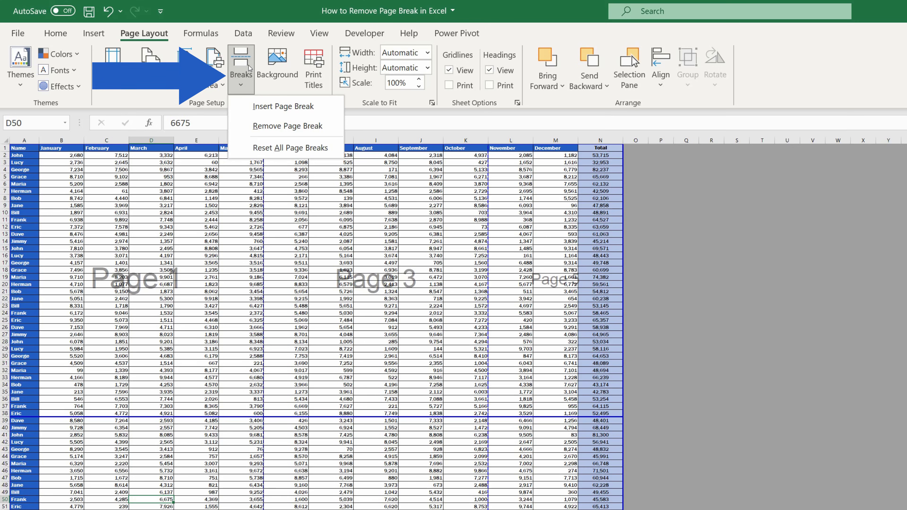
mouse_move(291, 148)
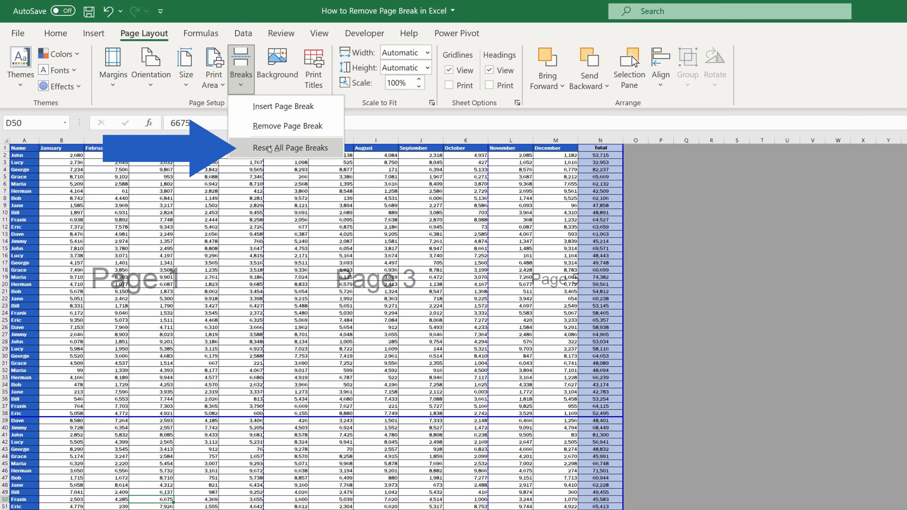
left_click(288, 147)
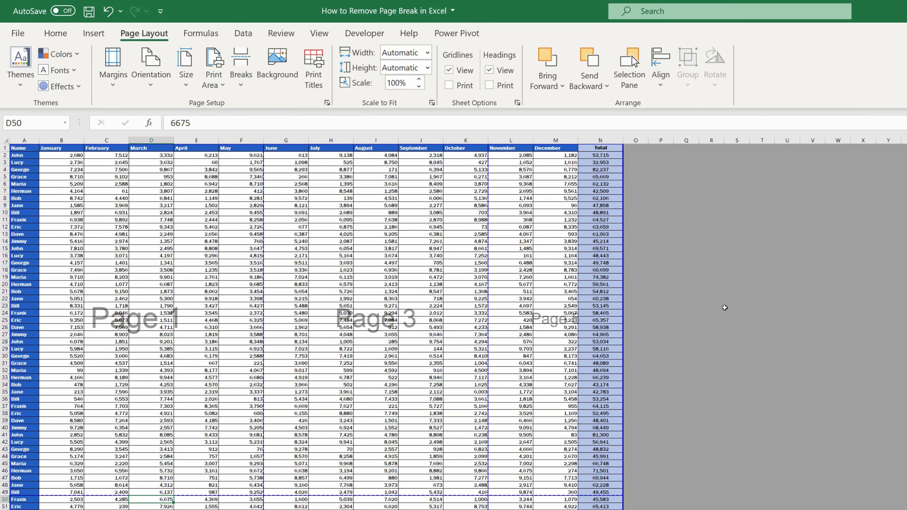
mouse_move(775, 308)
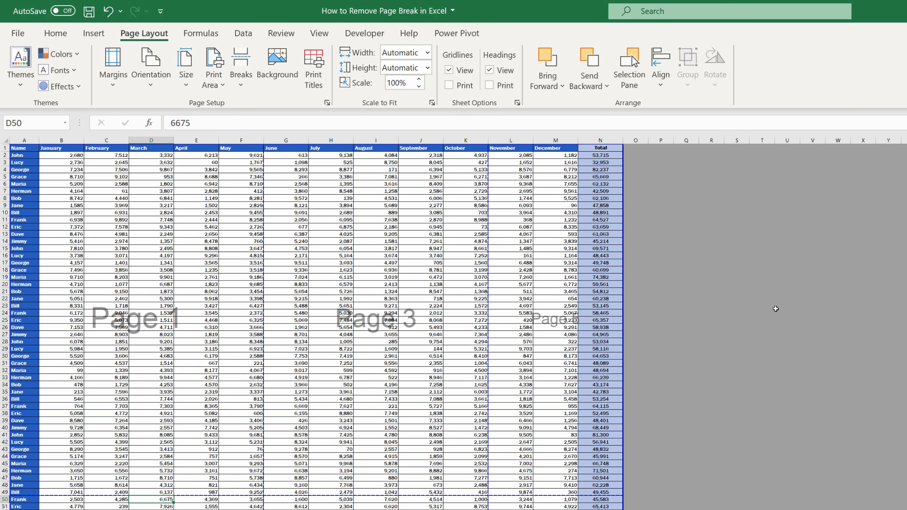
mouse_move(707, 289)
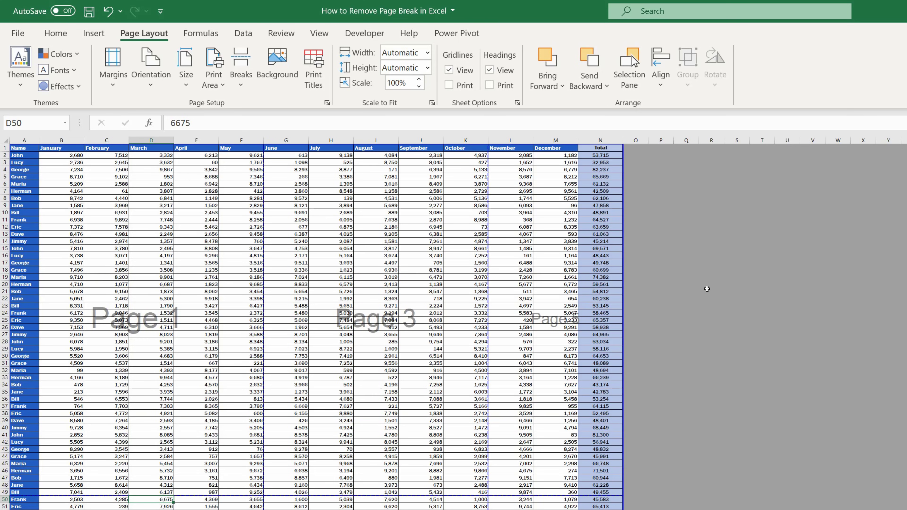
Return the sales sheet to Normal view from the View ribbon.
left_click(319, 34)
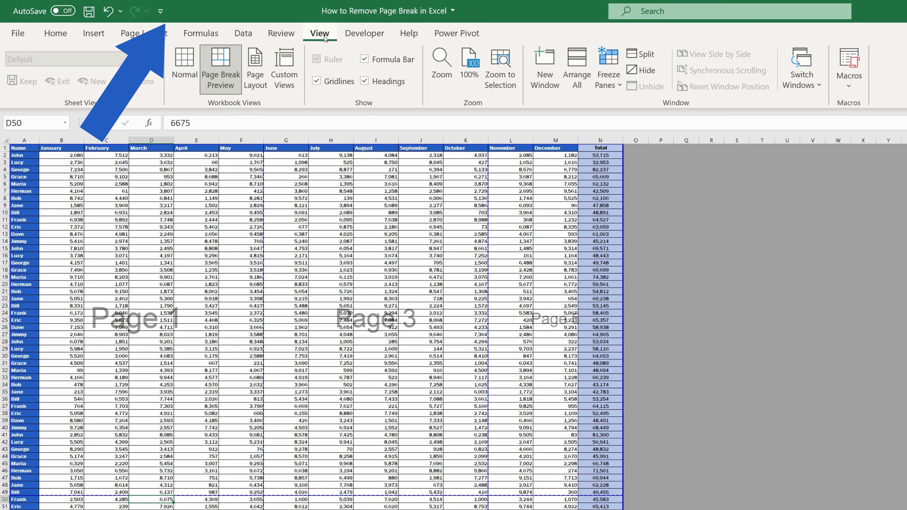
left_click(121, 46)
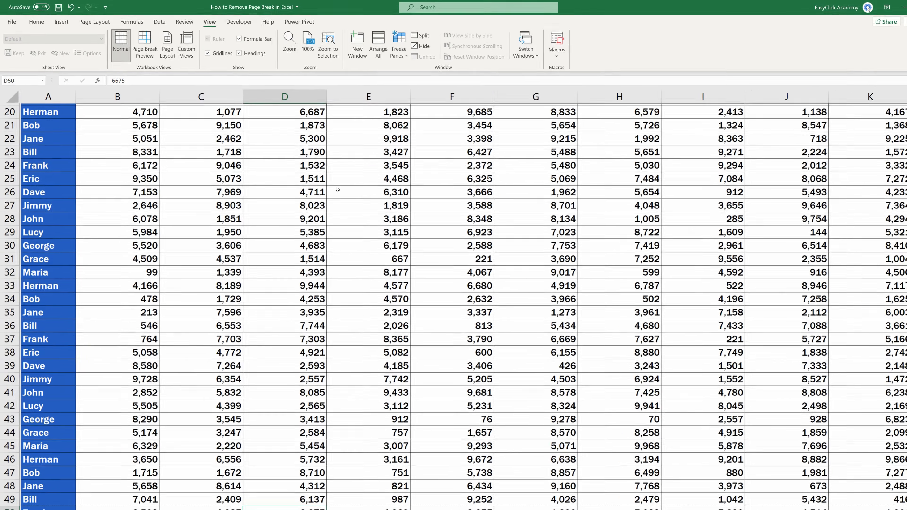